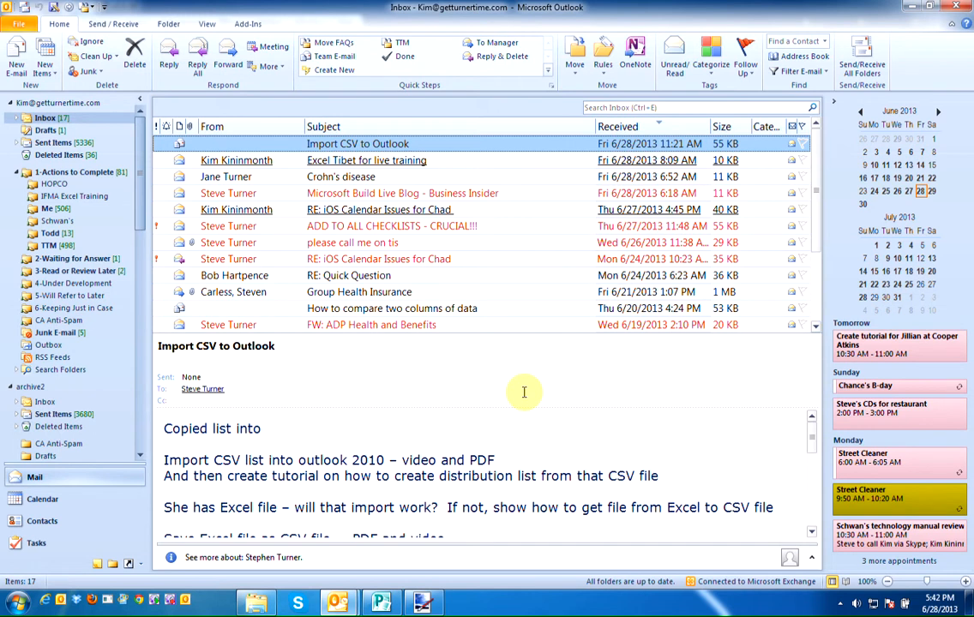
{"action": "mouse_move", "coordinate": [433, 411]}
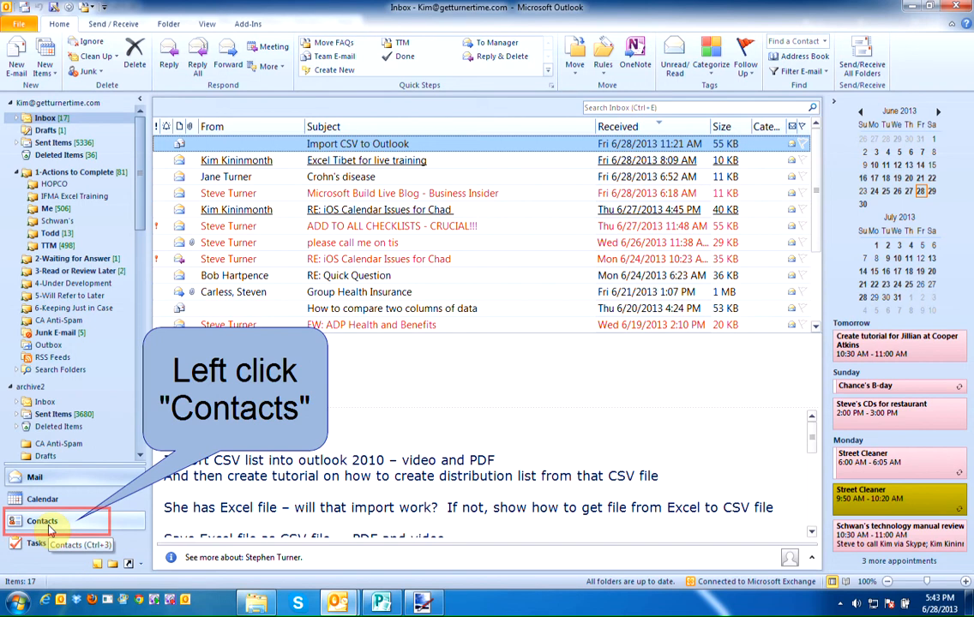
Switch from the inbox to the Contacts view in the Navigation Pane.
{"action": "left_click", "coordinate": [41, 521]}
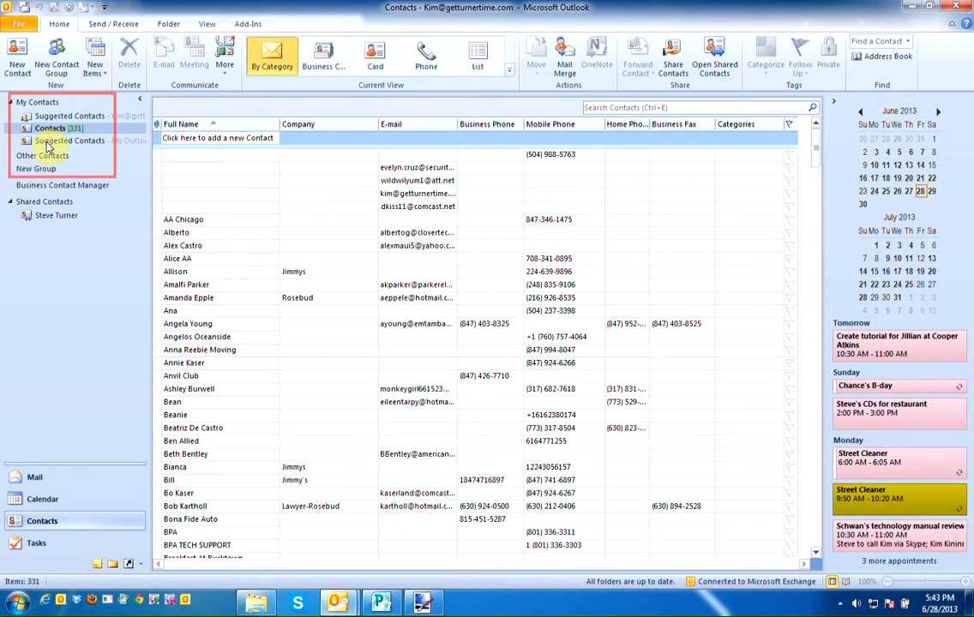
{"action": "mouse_move", "coordinate": [120, 249]}
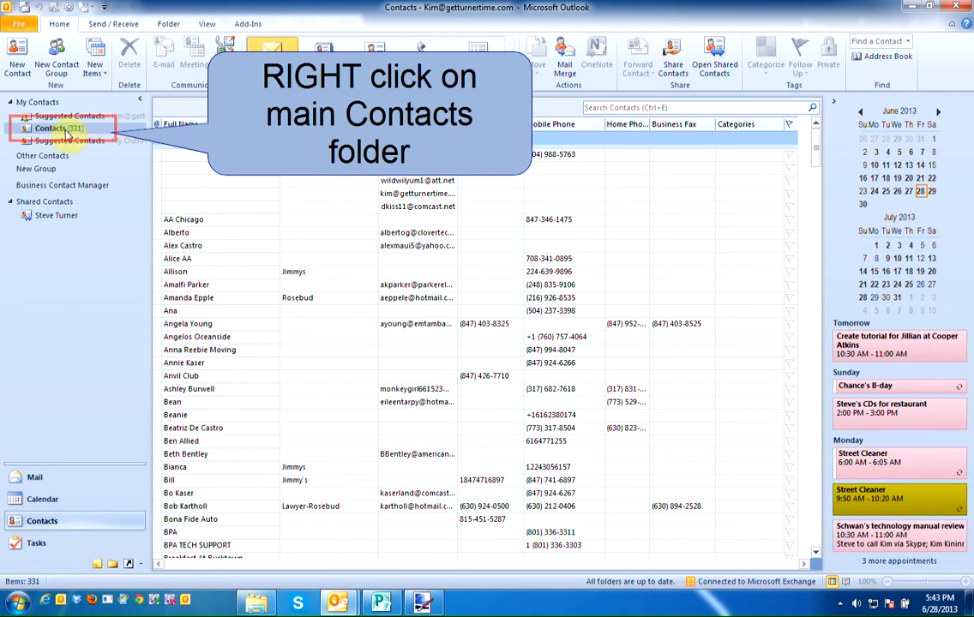
Bring up the context menu of the main Contacts folder under My Contacts.
{"action": "right_click", "coordinate": [50, 128]}
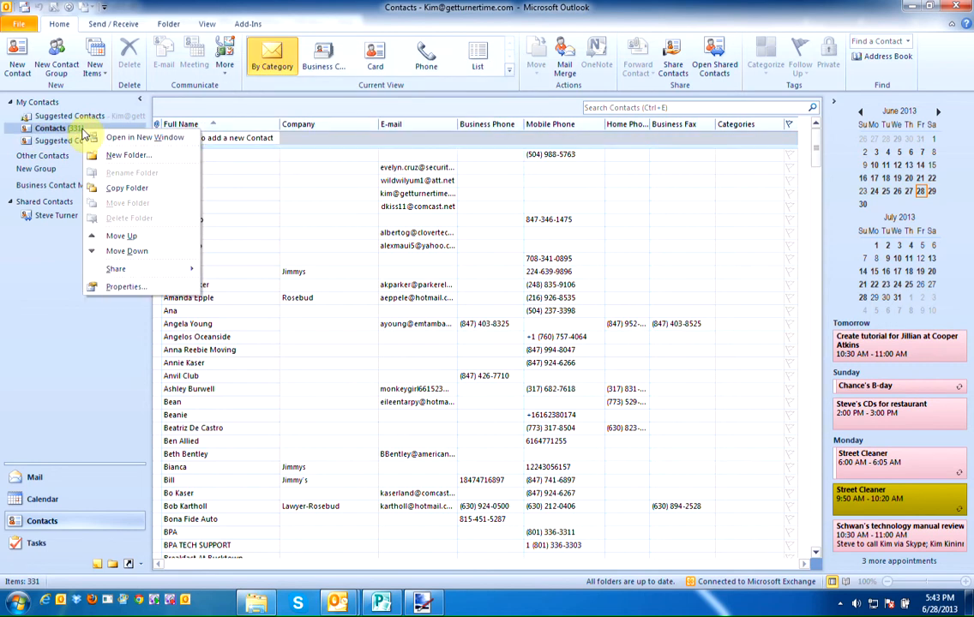
{"action": "mouse_move", "coordinate": [127, 155]}
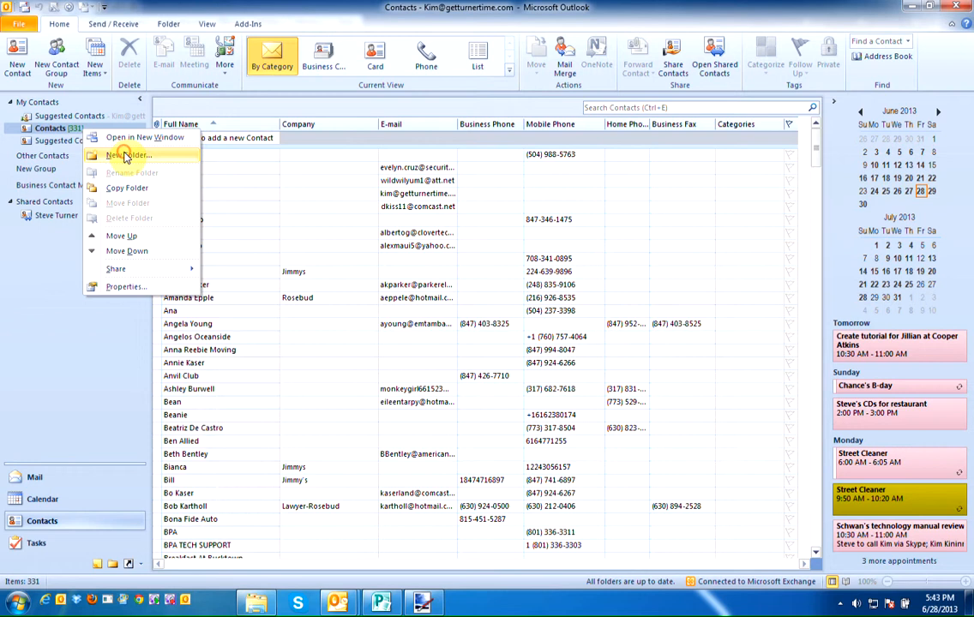
Create a contacts folder named 'Mailing List Chicago' and open it.
{"action": "left_click", "coordinate": [127, 155]}
{"action": "type", "text": "Mailing List Chicago"}
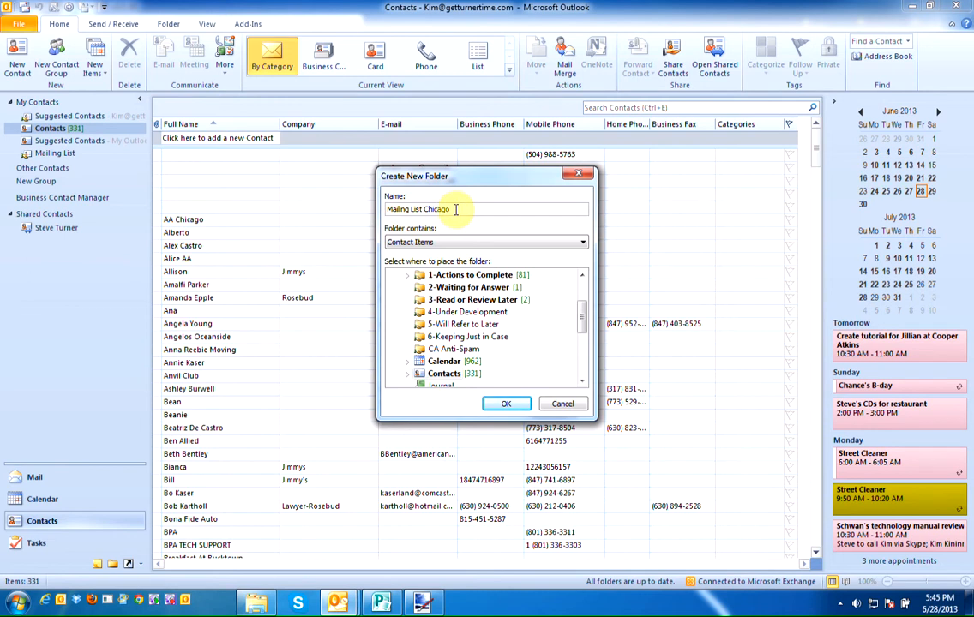
{"action": "left_click", "coordinate": [506, 403]}
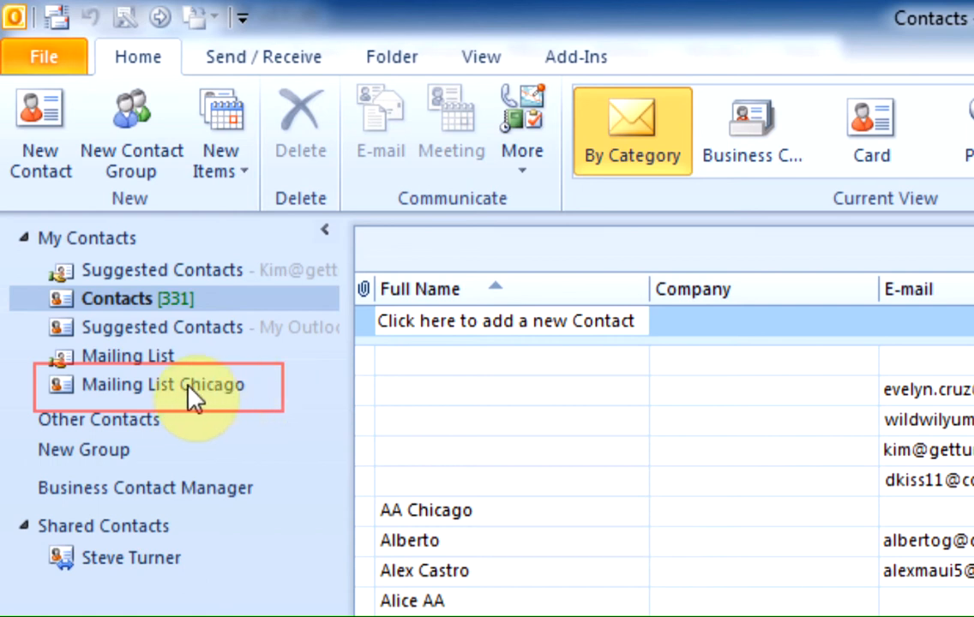
{"action": "left_click", "coordinate": [162, 384]}
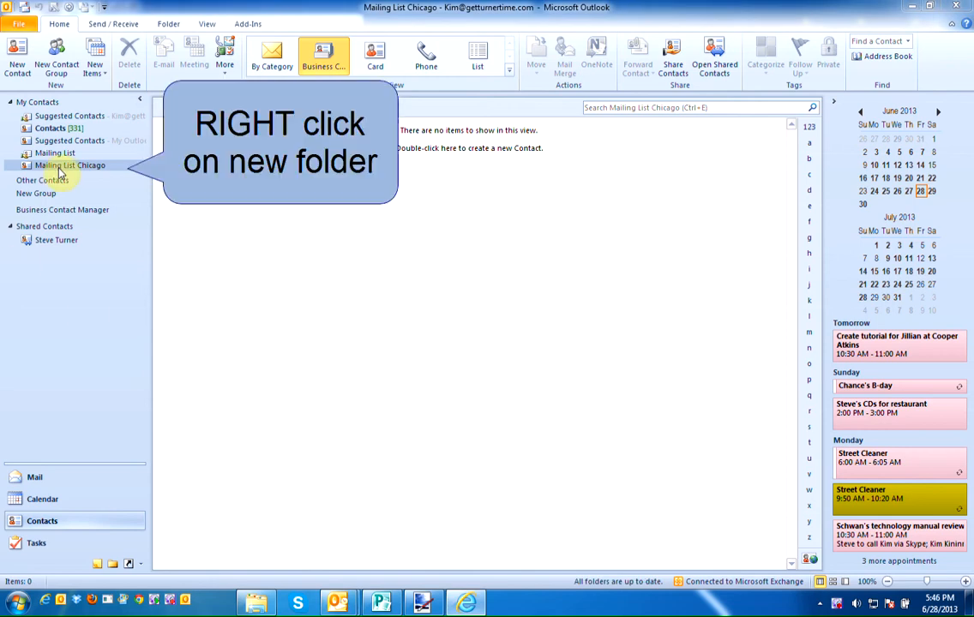
{"action": "mouse_move", "coordinate": [57, 165]}
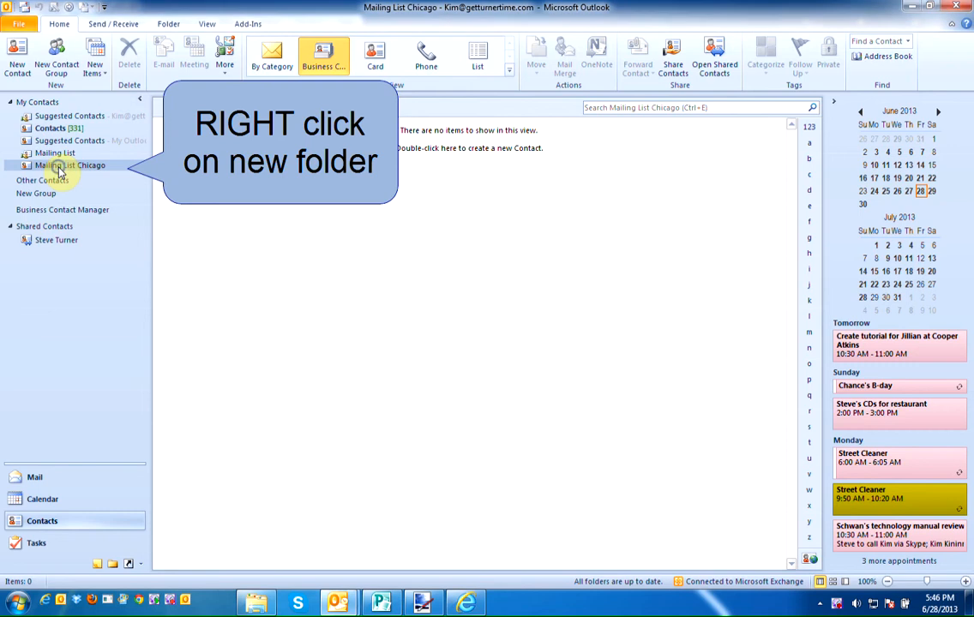
Enable 'Show this folder as an e-mail Address Book' in Mailing List Chicago's properties.
{"action": "right_click", "coordinate": [71, 165]}
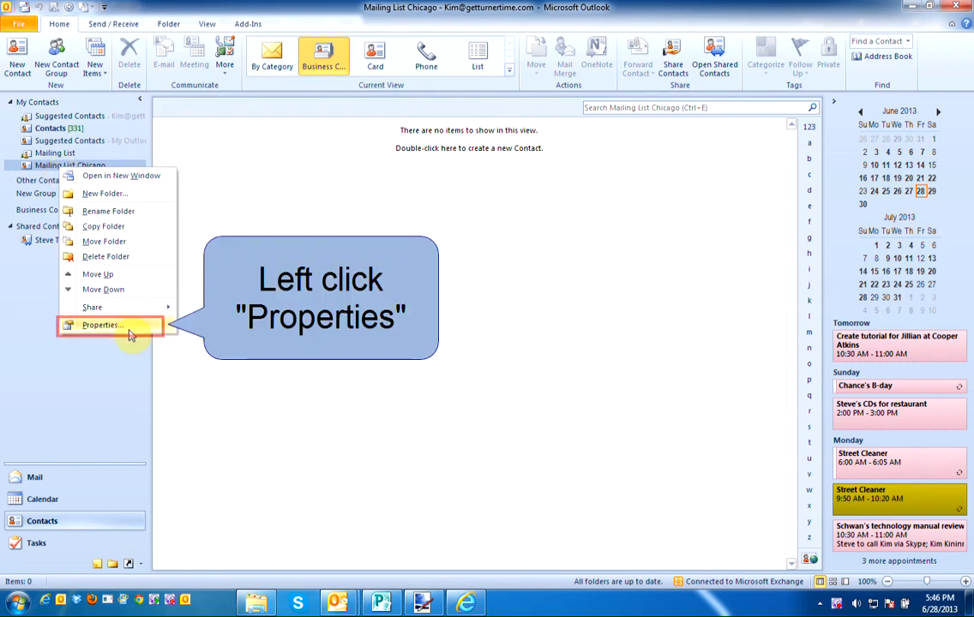
{"action": "left_click", "coordinate": [101, 325]}
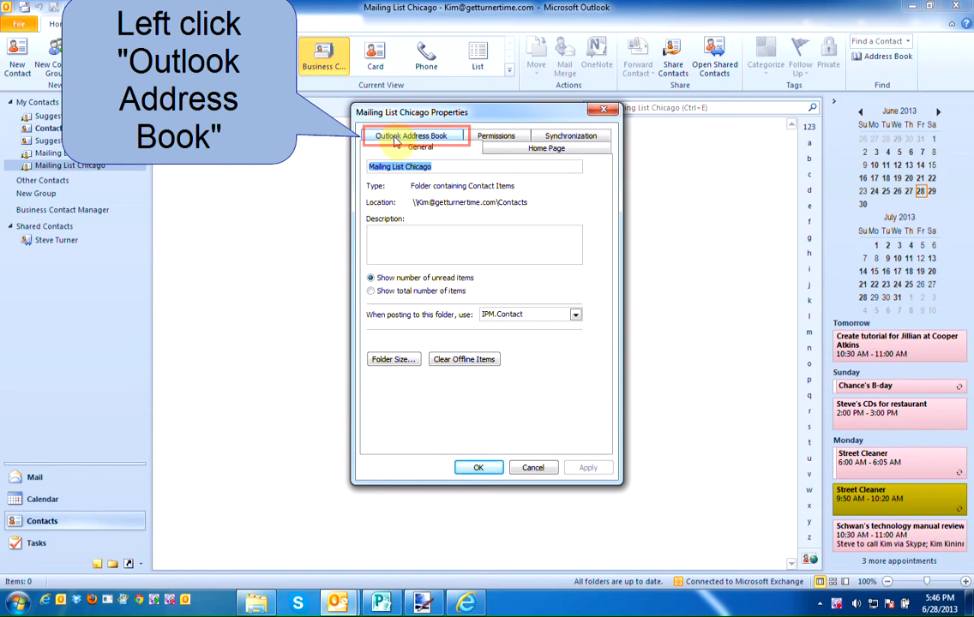
{"action": "left_click", "coordinate": [410, 147]}
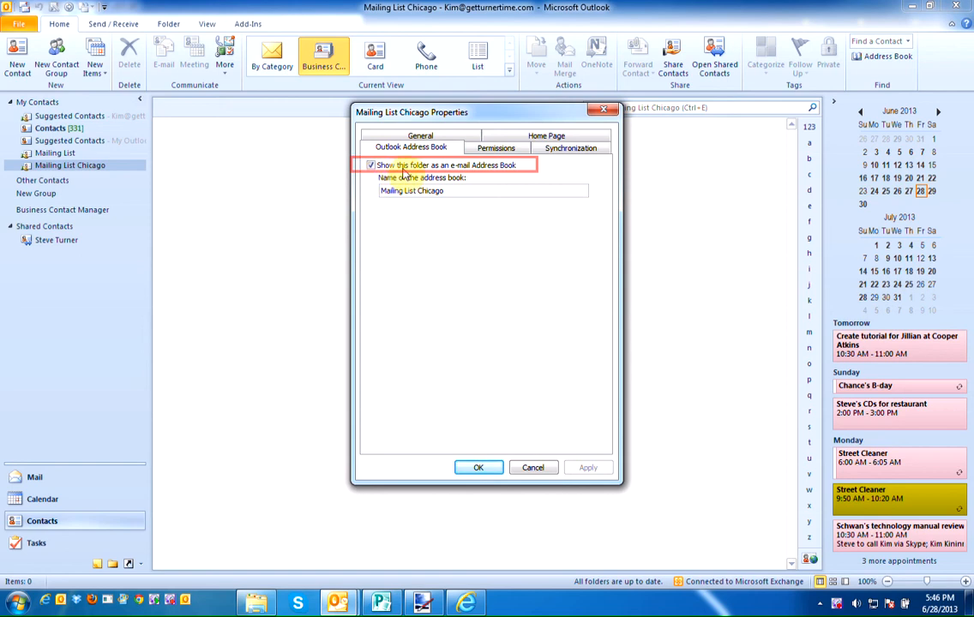
{"action": "mouse_move", "coordinate": [506, 177]}
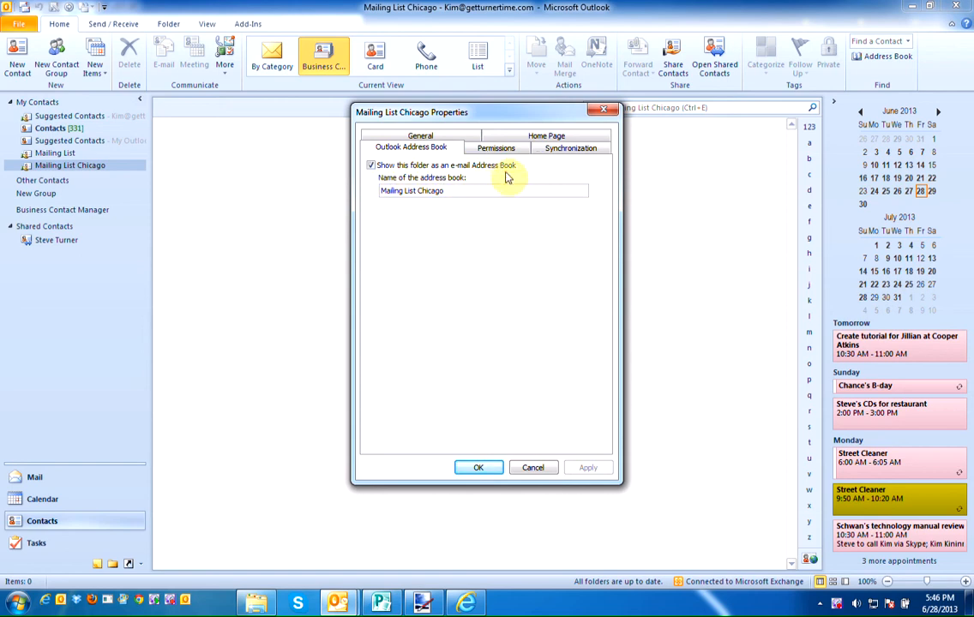
{"action": "left_click", "coordinate": [478, 467]}
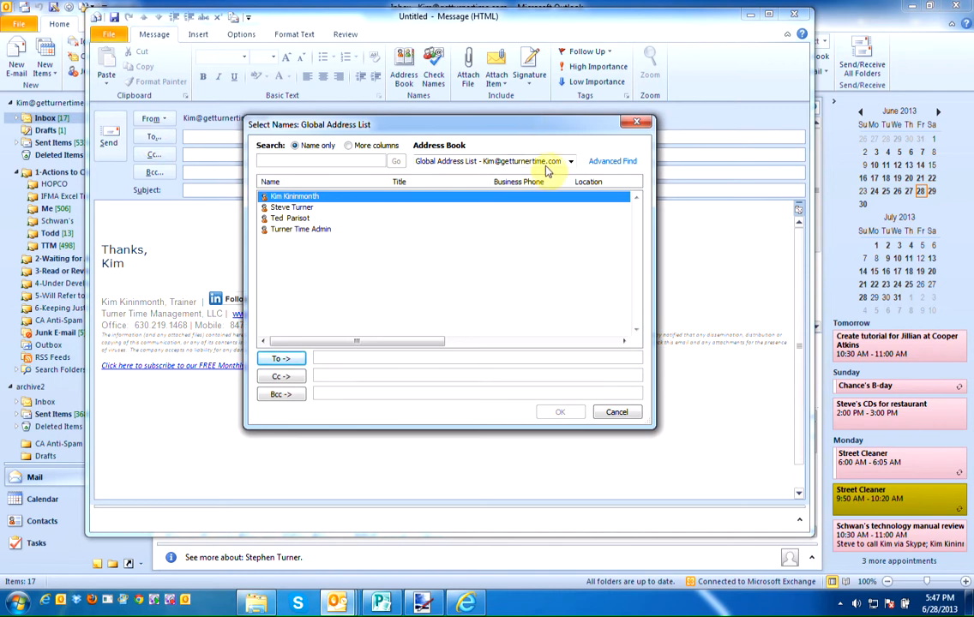
Select Mailing List Chicago from the new message's Address Book dropdown.
{"action": "left_click", "coordinate": [570, 161]}
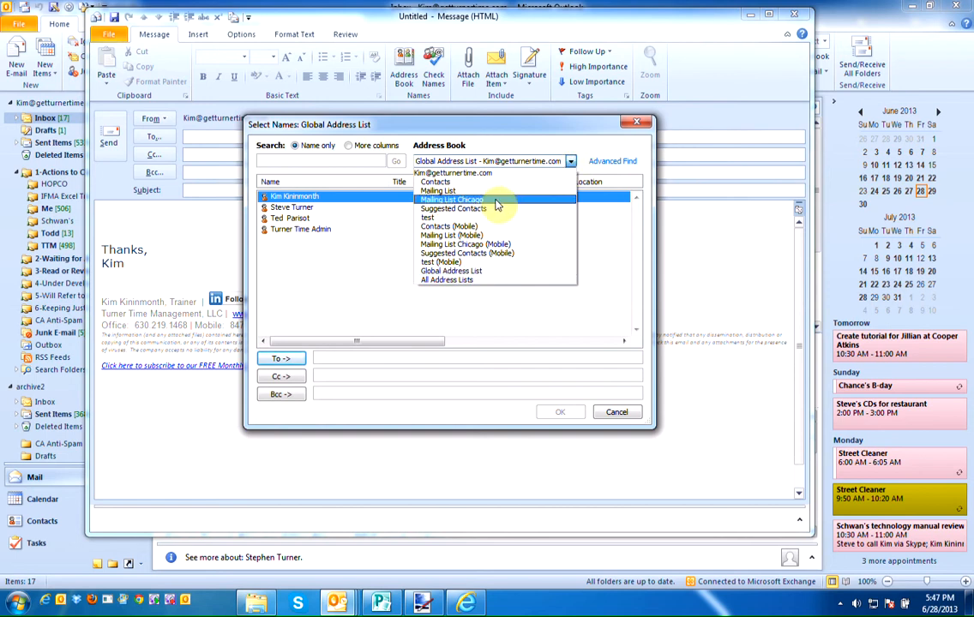
{"action": "left_click", "coordinate": [452, 199]}
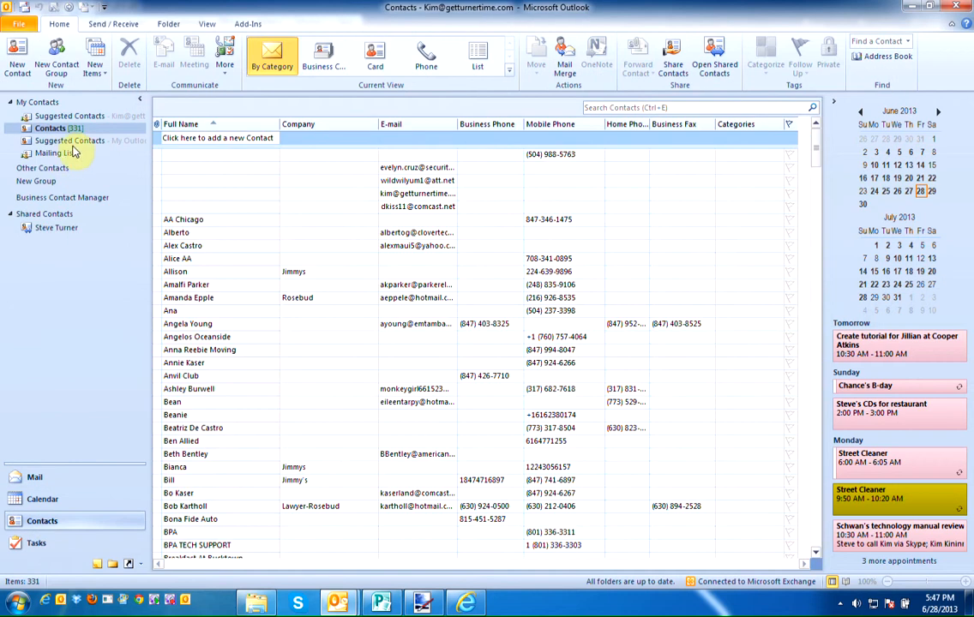
Bring up the context menu of the old Mailing List folder to delete it.
{"action": "right_click", "coordinate": [52, 153]}
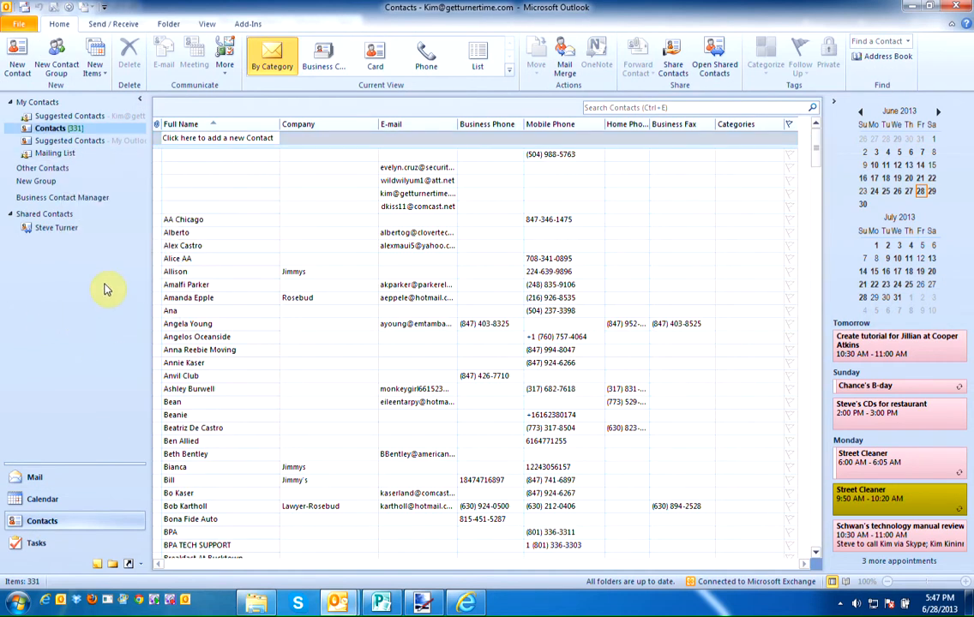
{"action": "mouse_move", "coordinate": [240, 373]}
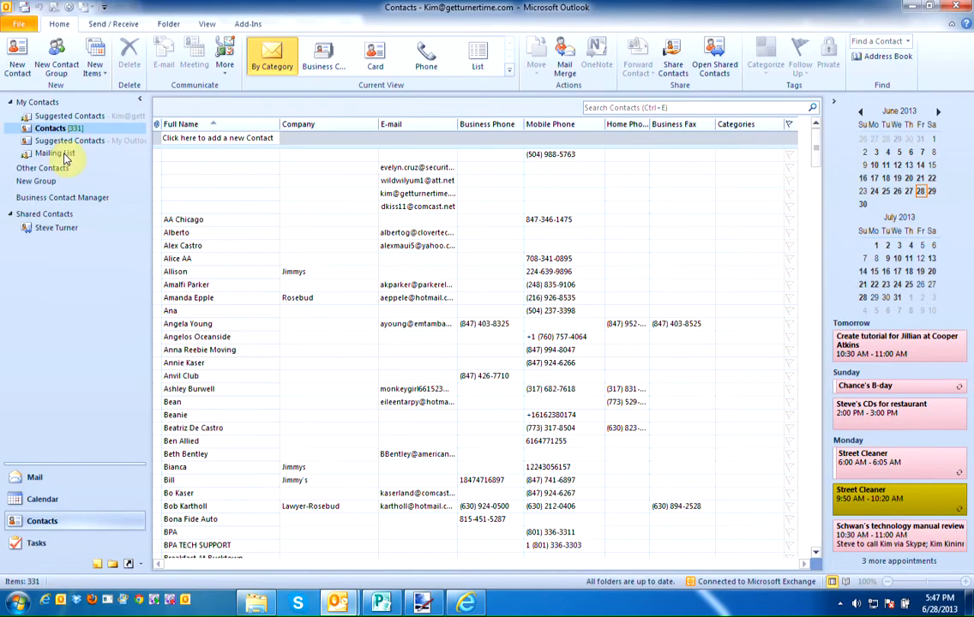
{"action": "right_click", "coordinate": [56, 152]}
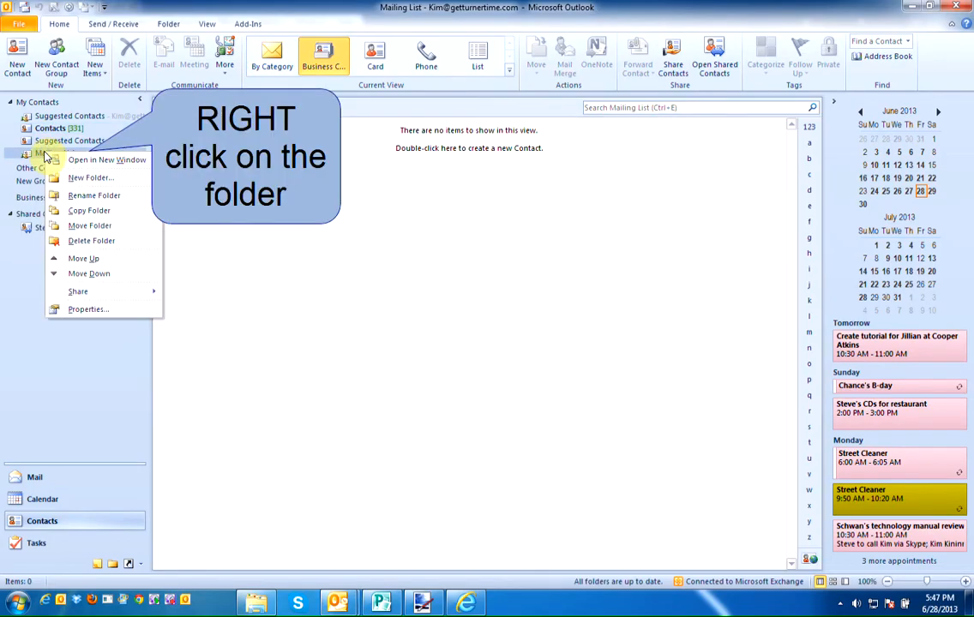
{"action": "mouse_move", "coordinate": [92, 241]}
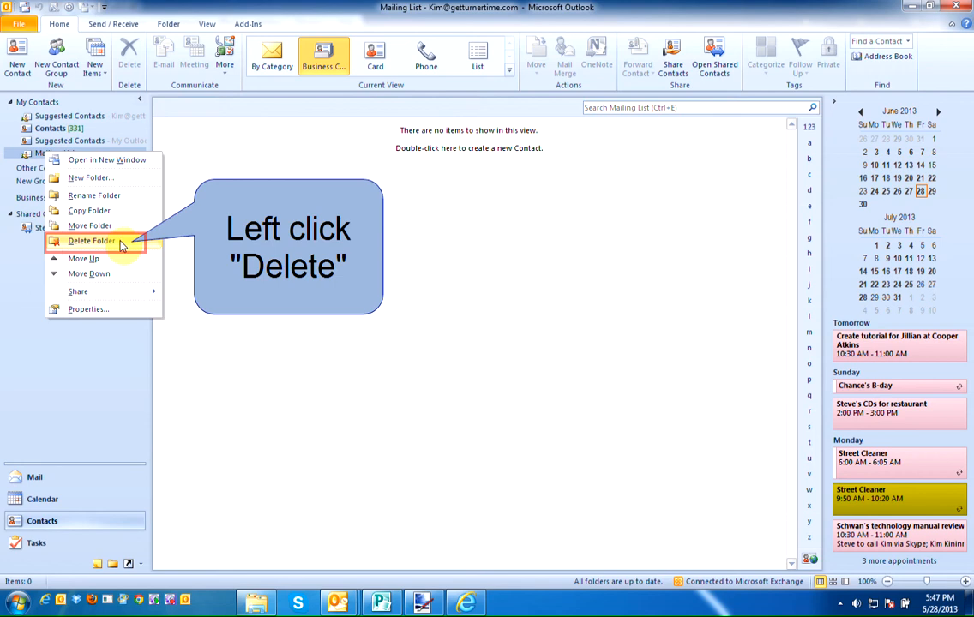